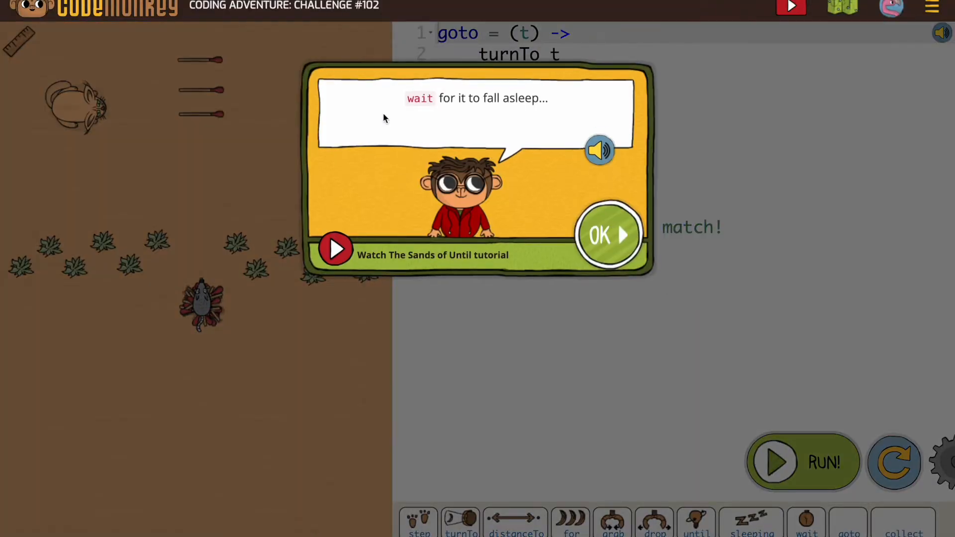
# - Dismiss challenge 102's waiting-for-sleep hint to reveal the goto and collect starter code
pyautogui.click(608, 234)
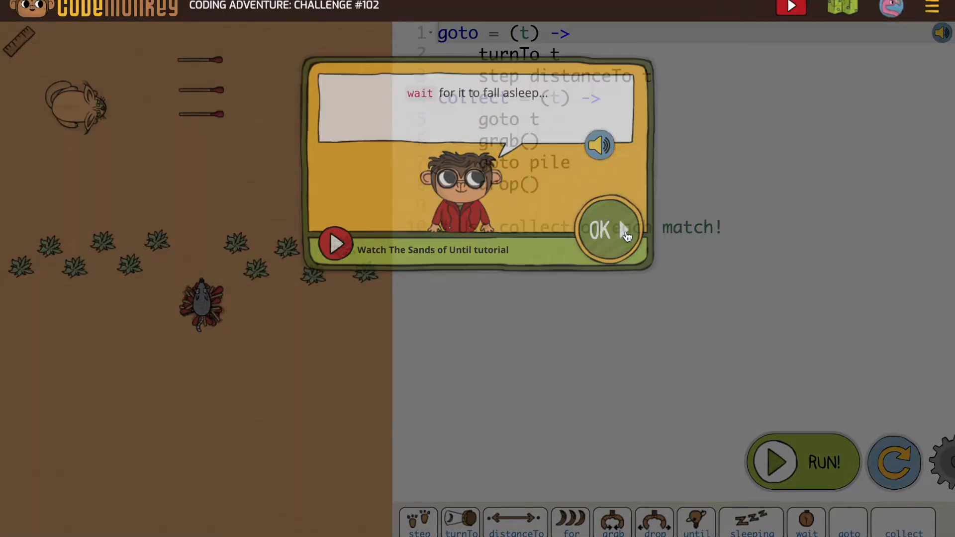
pyautogui.click(600, 229)
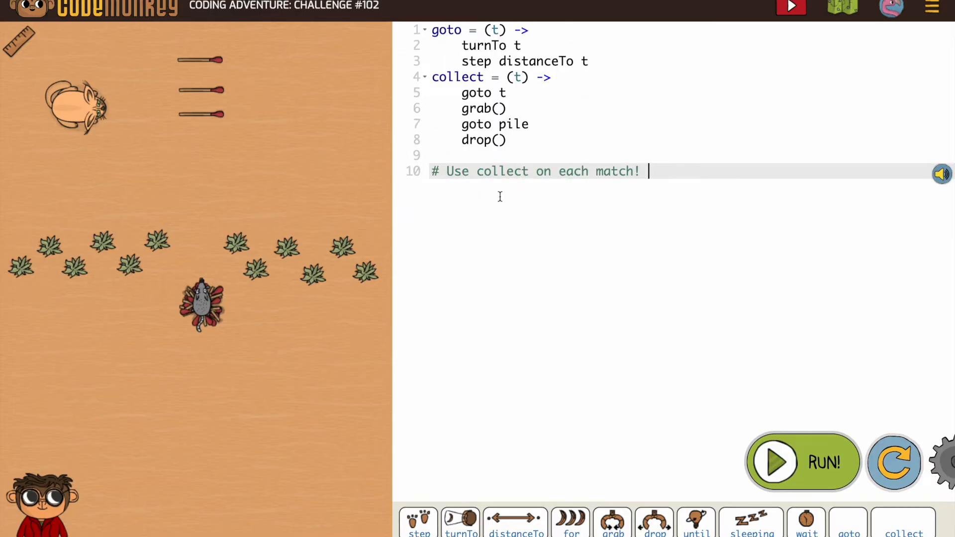
pyautogui.moveTo(214, 326)
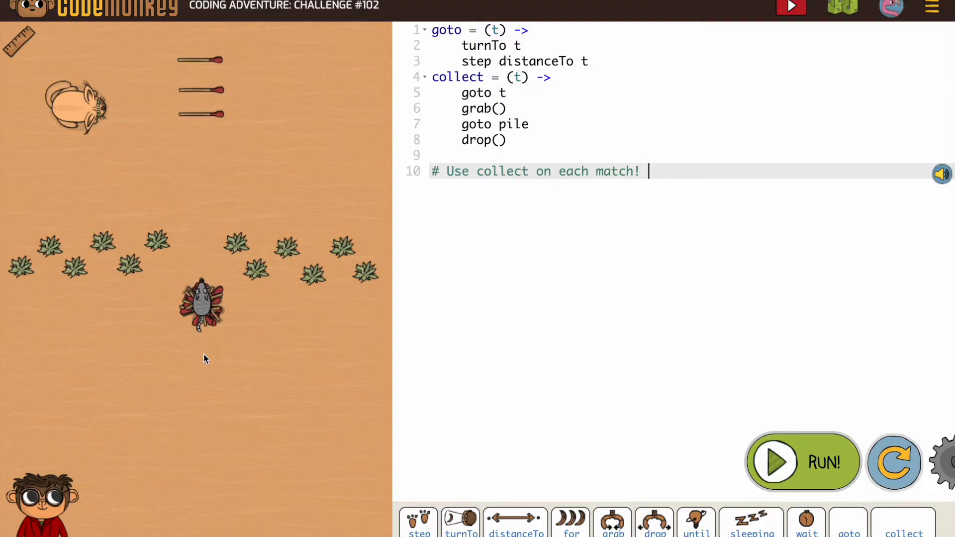
pyautogui.moveTo(198, 111)
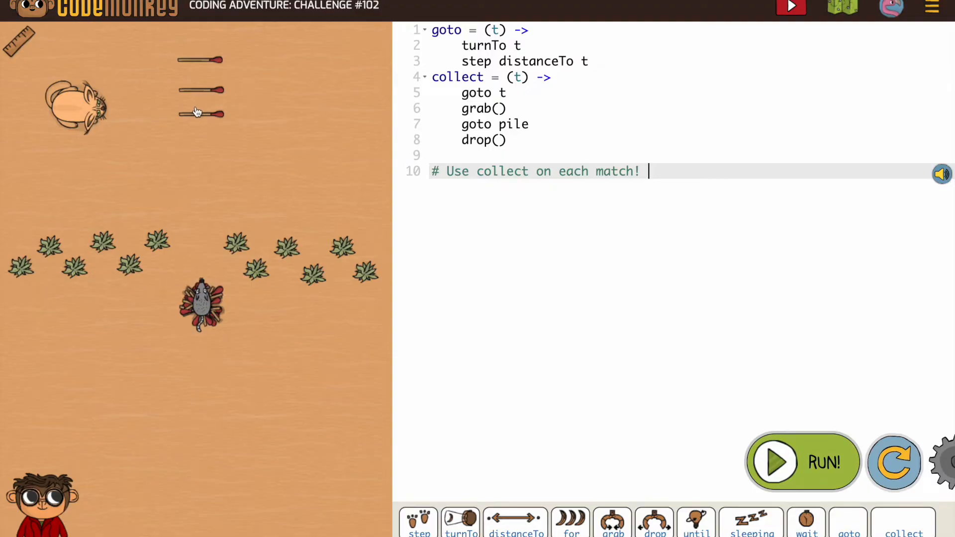
pyautogui.moveTo(196, 69)
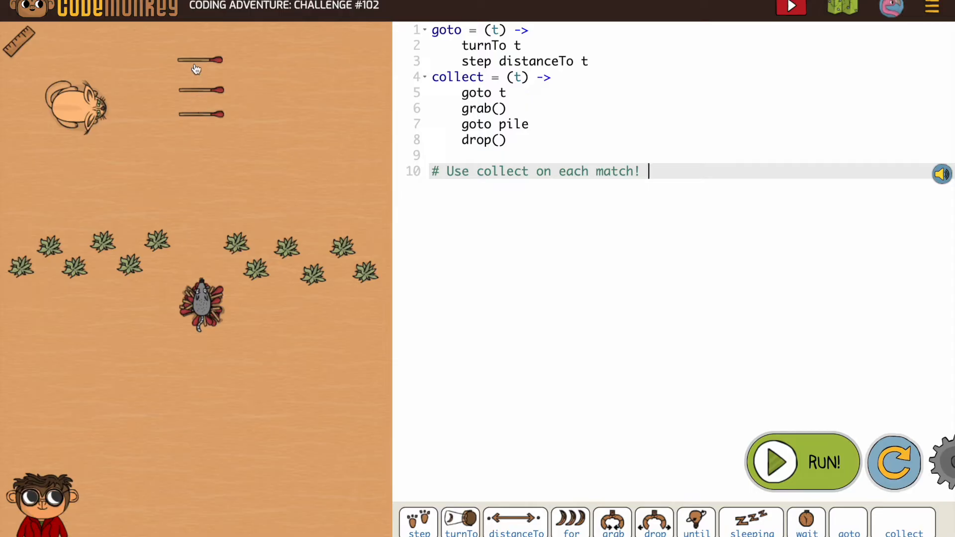
pyautogui.moveTo(198, 143)
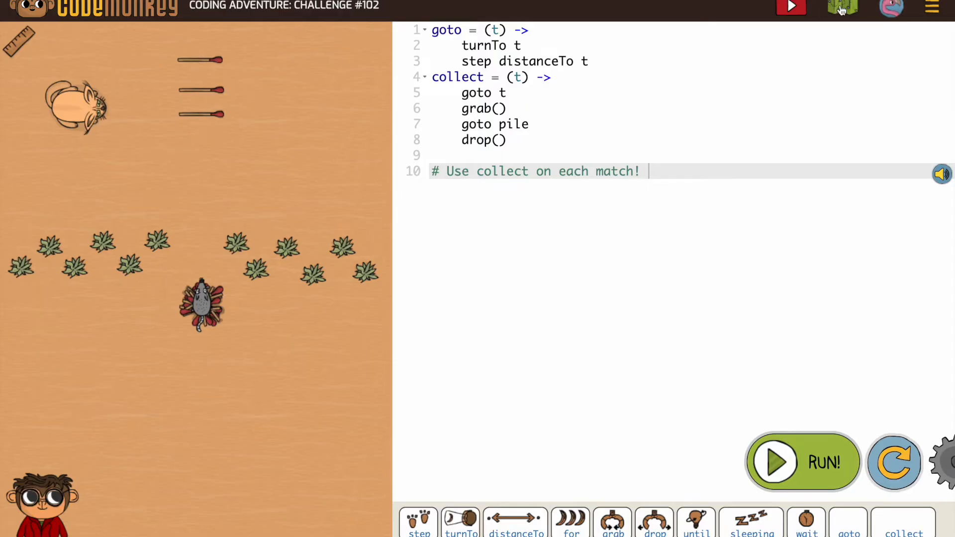
# - Open challenge 101 from the level map and dismiss its intro message
pyautogui.click(842, 7)
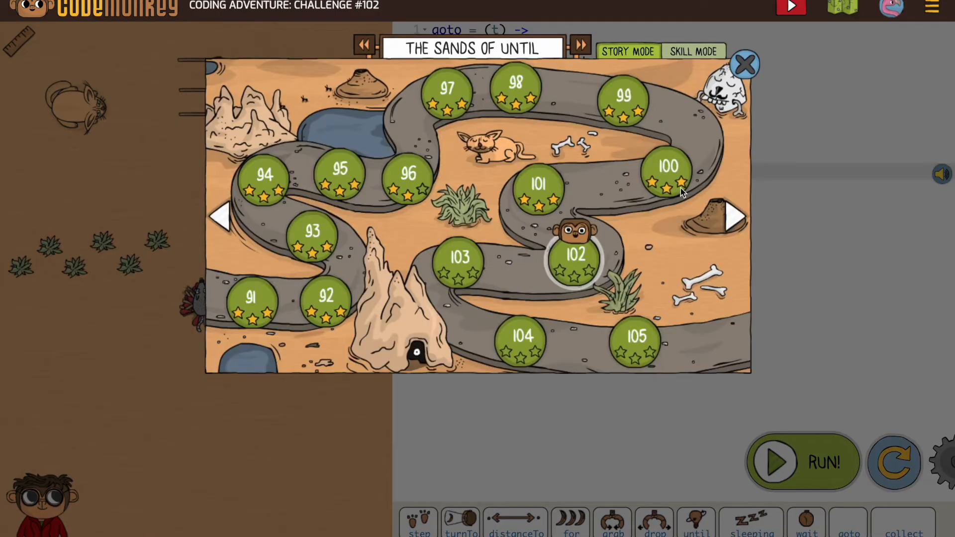
pyautogui.click(538, 185)
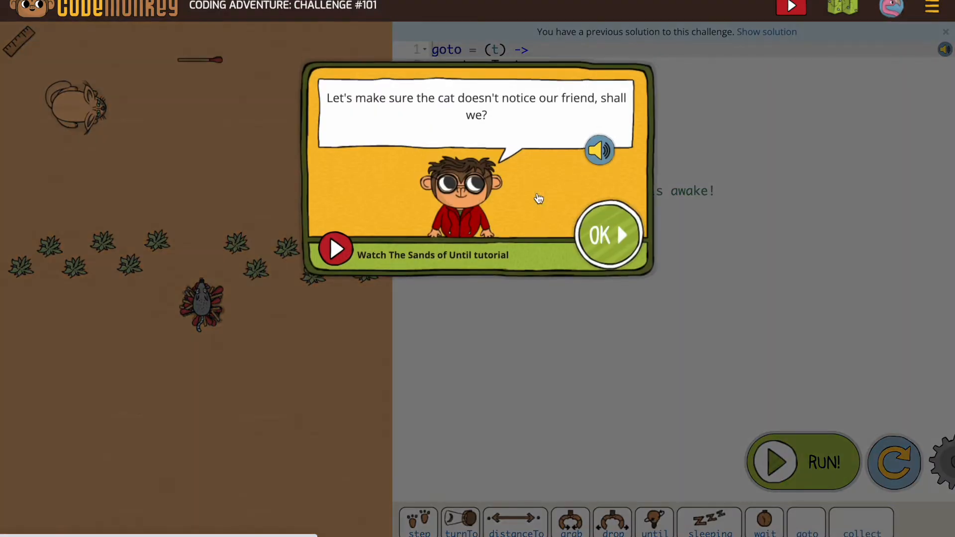
pyautogui.click(608, 235)
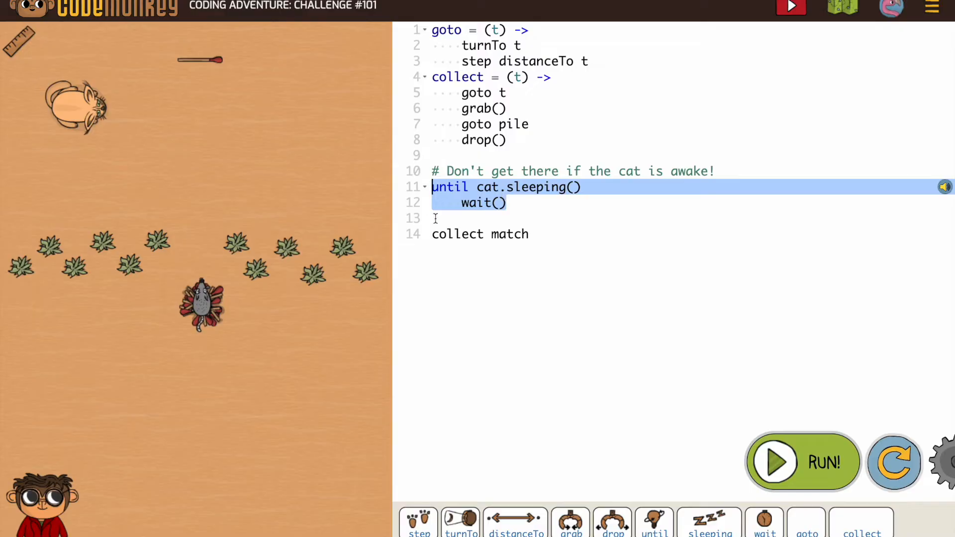
pyautogui.moveTo(816, 12)
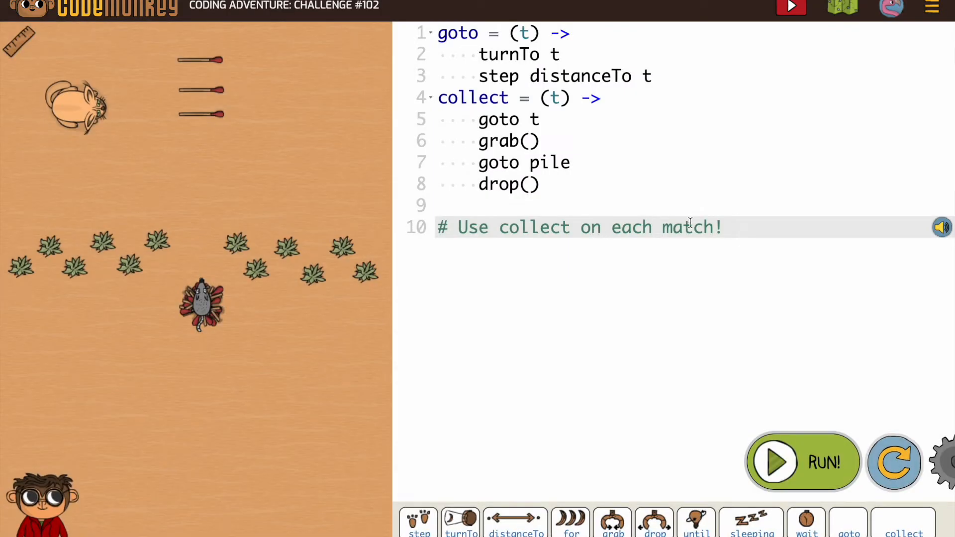
# - Replace the comment on line 10 with a for loop over matches using variable m
pyautogui.tripleClick(578, 227)
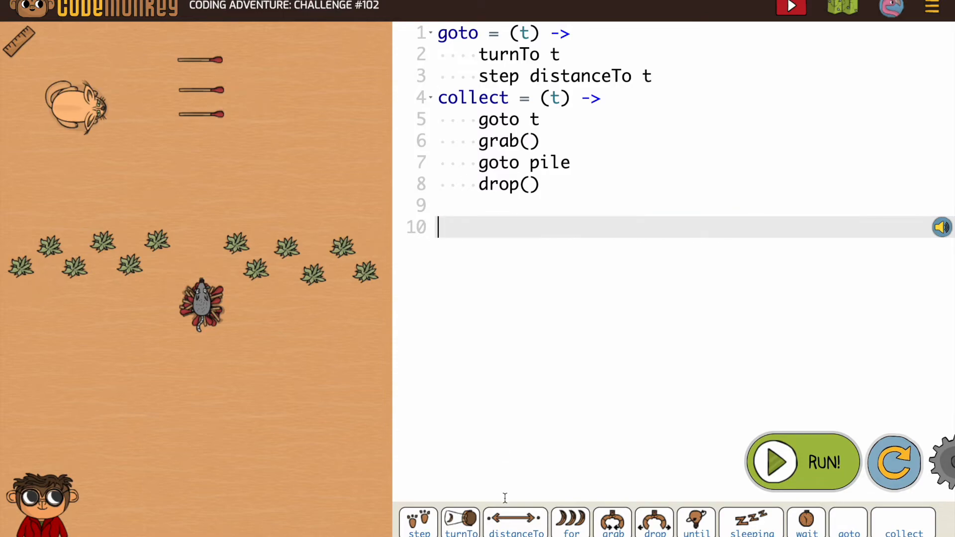
pyautogui.click(570, 522)
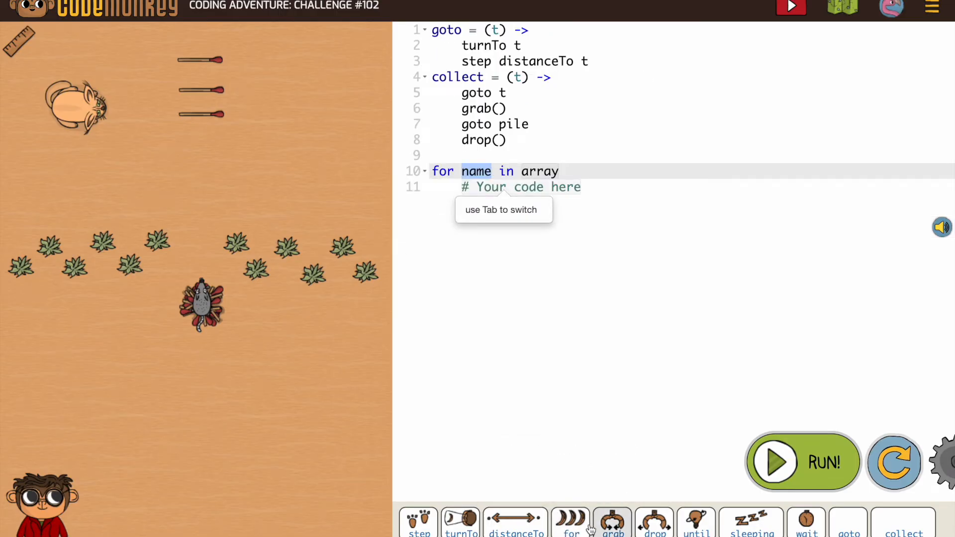
pyautogui.write('m')
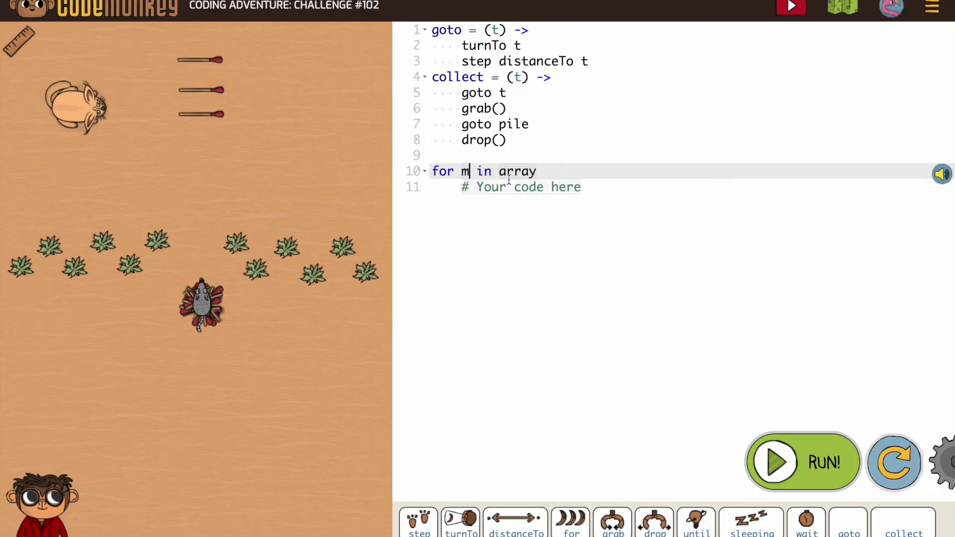
pyautogui.doubleClick(517, 171)
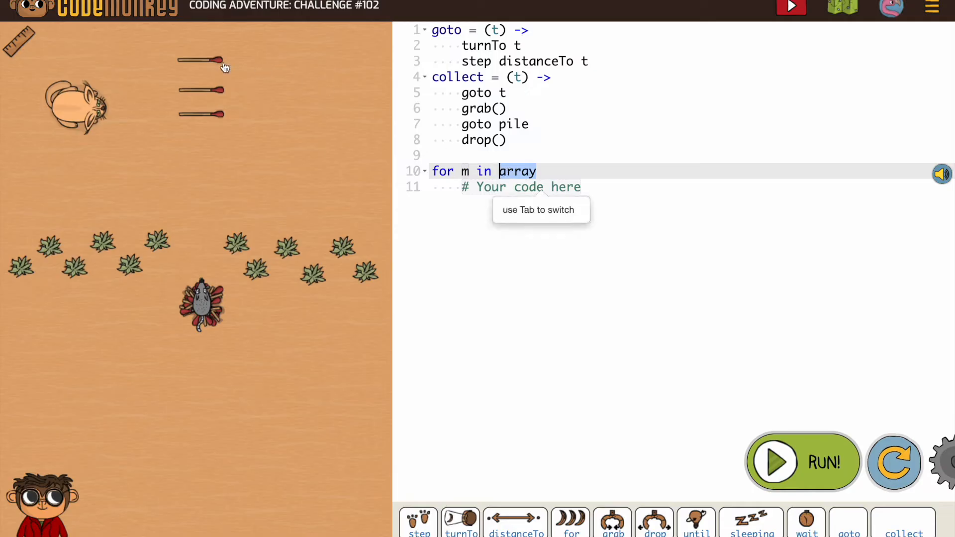
pyautogui.write('matches')
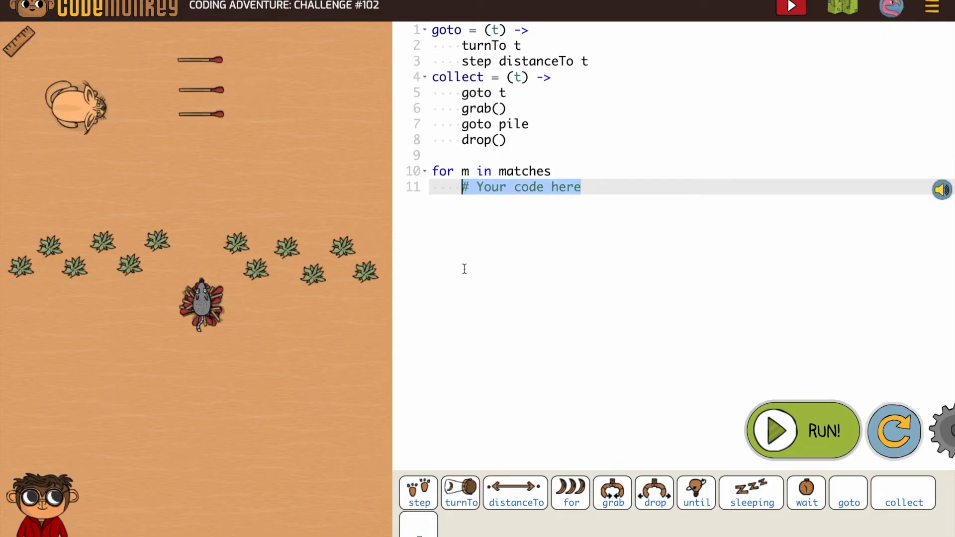
pyautogui.moveTo(570, 493)
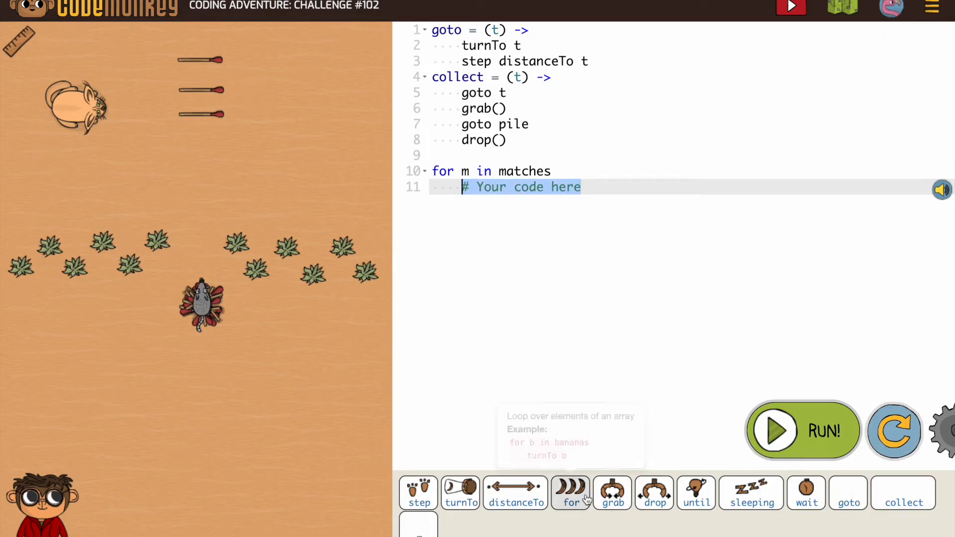
pyautogui.moveTo(805, 493)
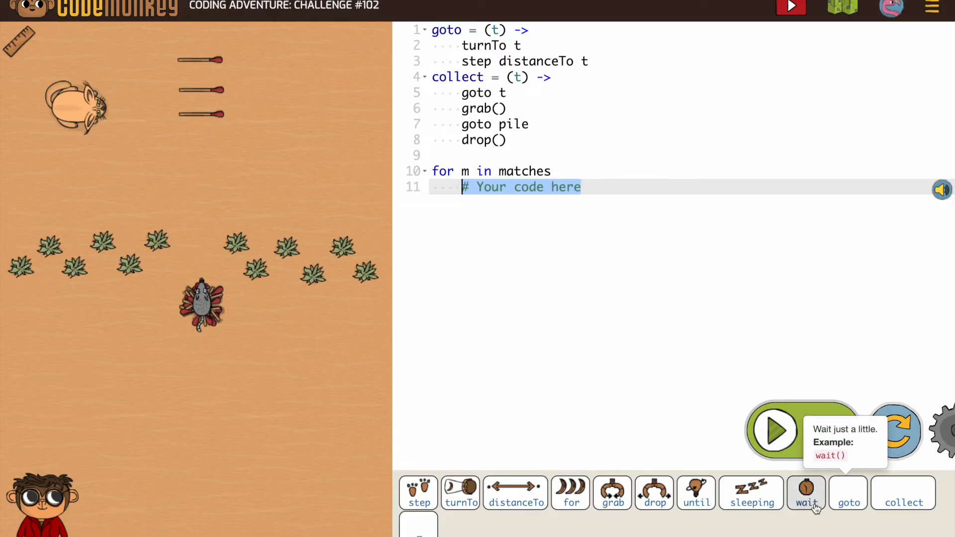
# - Insert a wait call into the loop body
pyautogui.click(805, 492)
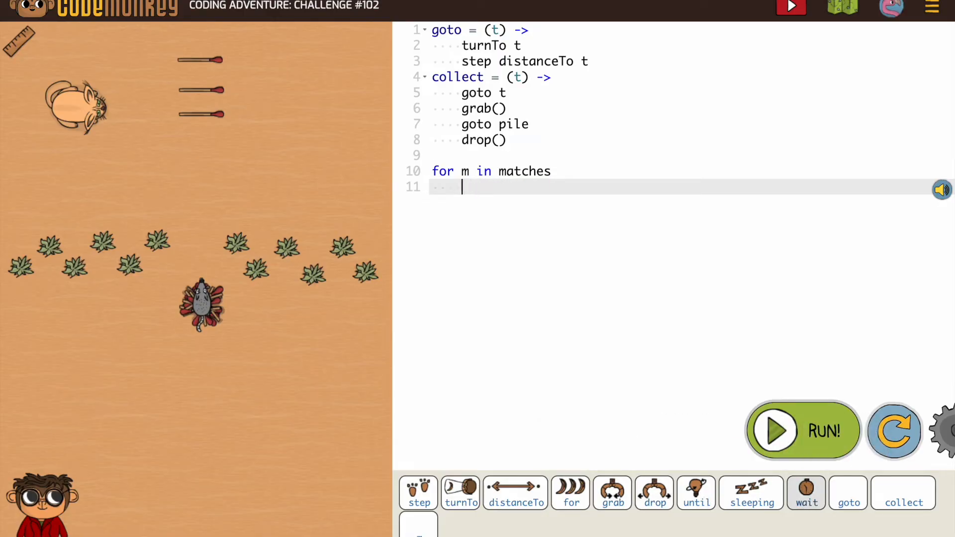
pyautogui.moveTo(612, 491)
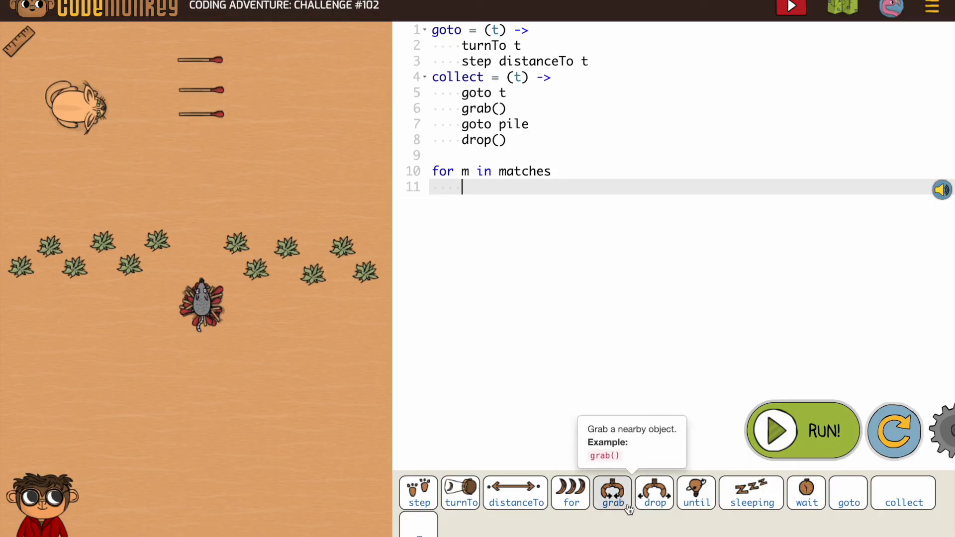
# - Add an until cat.sleeping() block with wait() inside, then start a new line
pyautogui.click(695, 492)
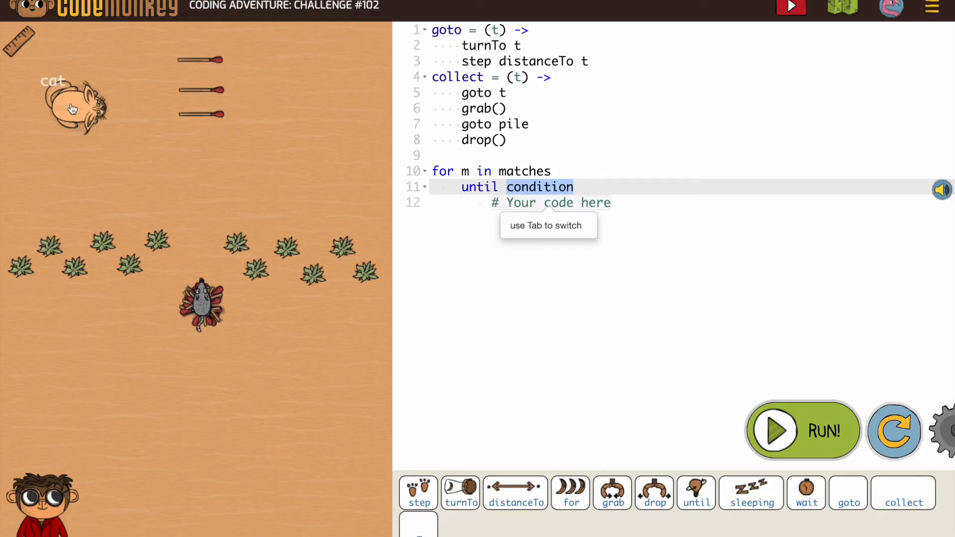
pyautogui.write('cat.sleeping(')
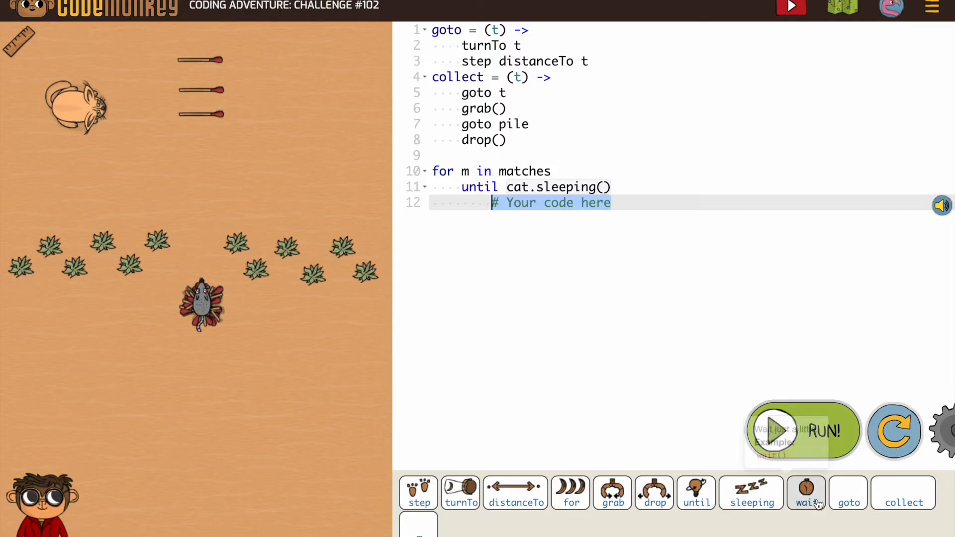
pyautogui.click(805, 494)
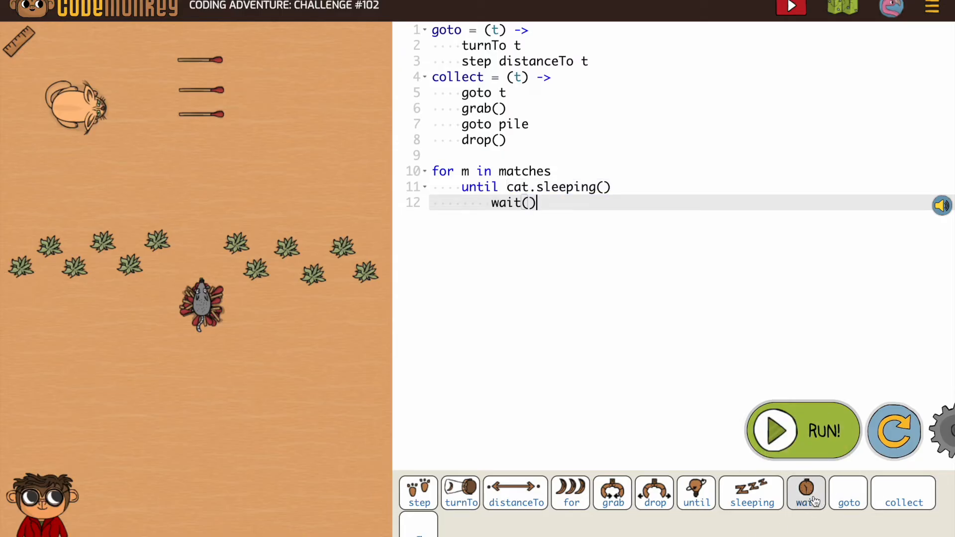
pyautogui.press('Return')
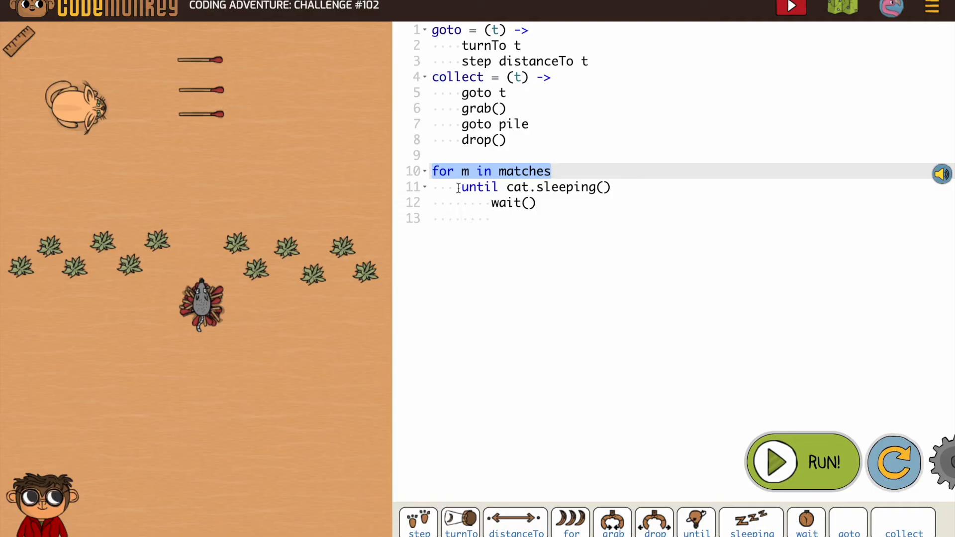
# - Place the cursor on empty line 13 to bring it to the matches loop level
pyautogui.click(487, 187)
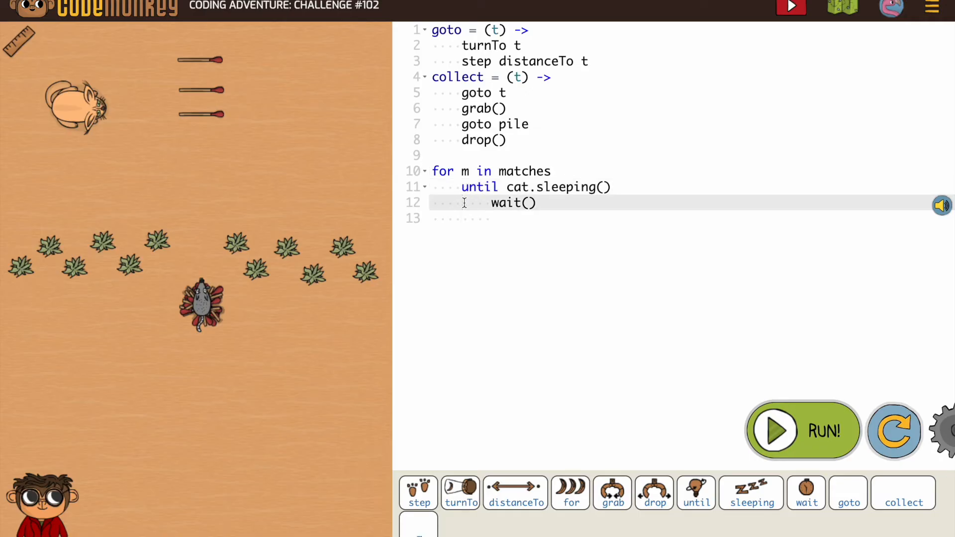
pyautogui.click(461, 218)
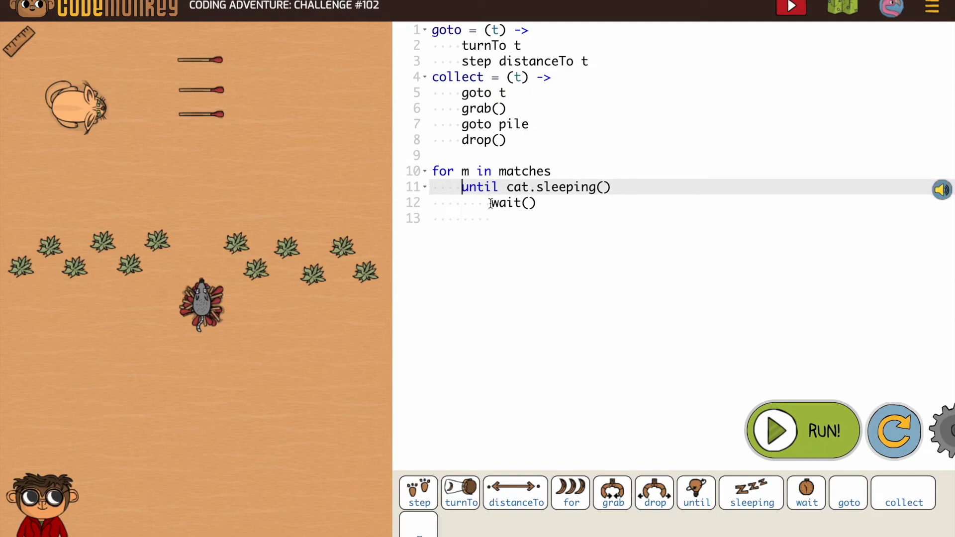
pyautogui.click(489, 203)
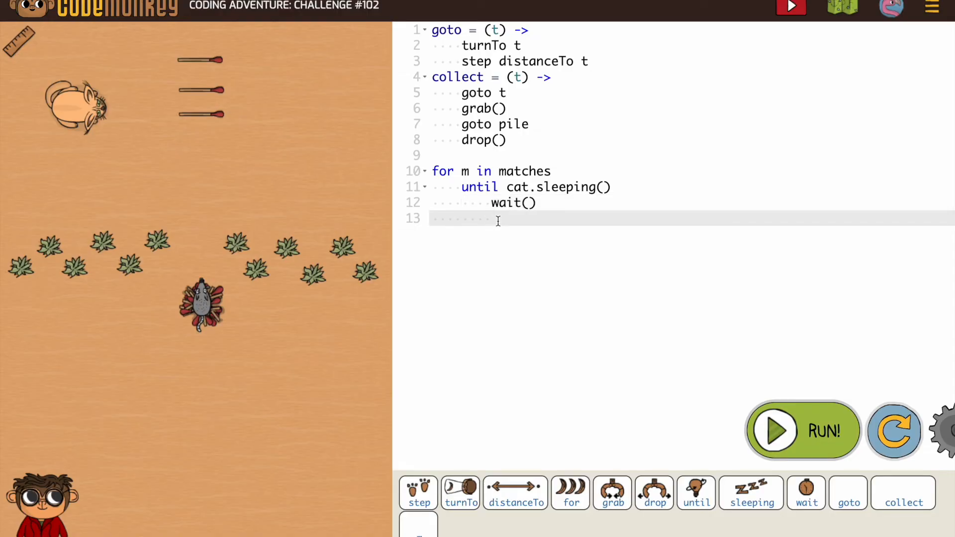
pyautogui.click(477, 218)
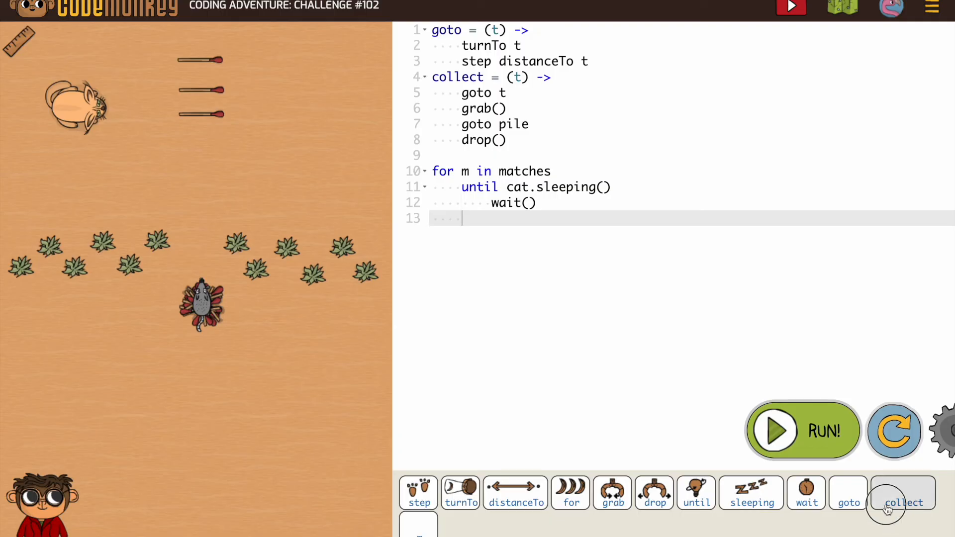
# - Insert collect on line 13 and complete it as 'collect m'
pyautogui.click(903, 492)
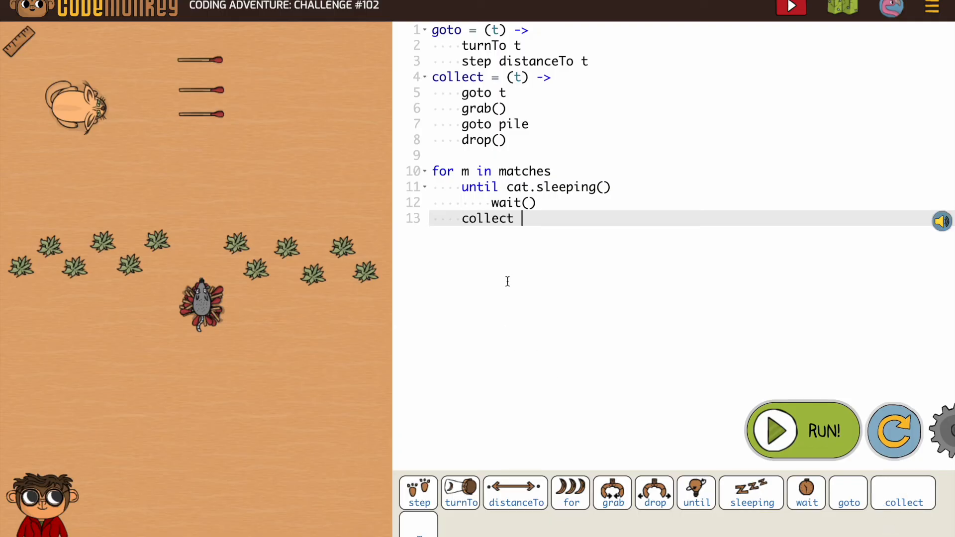
pyautogui.click(464, 171)
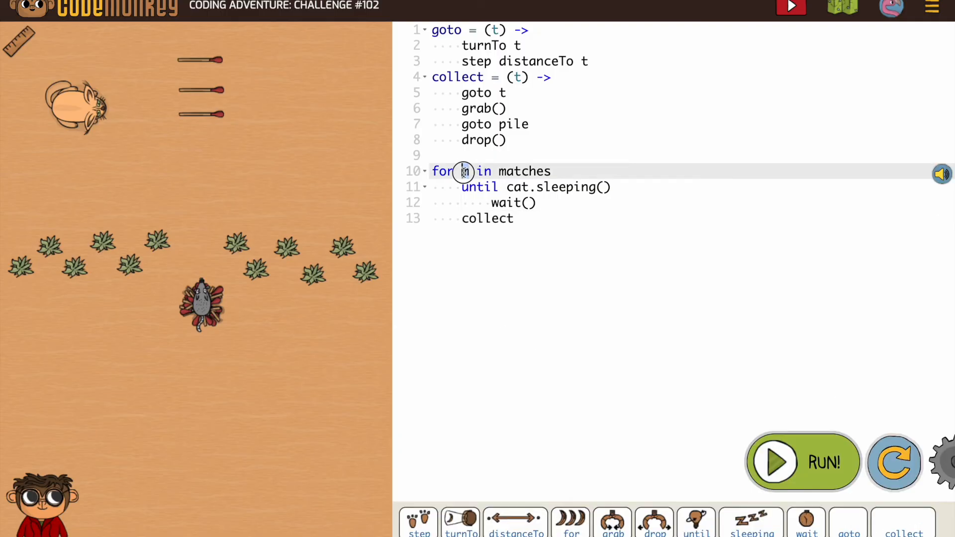
pyautogui.click(536, 218)
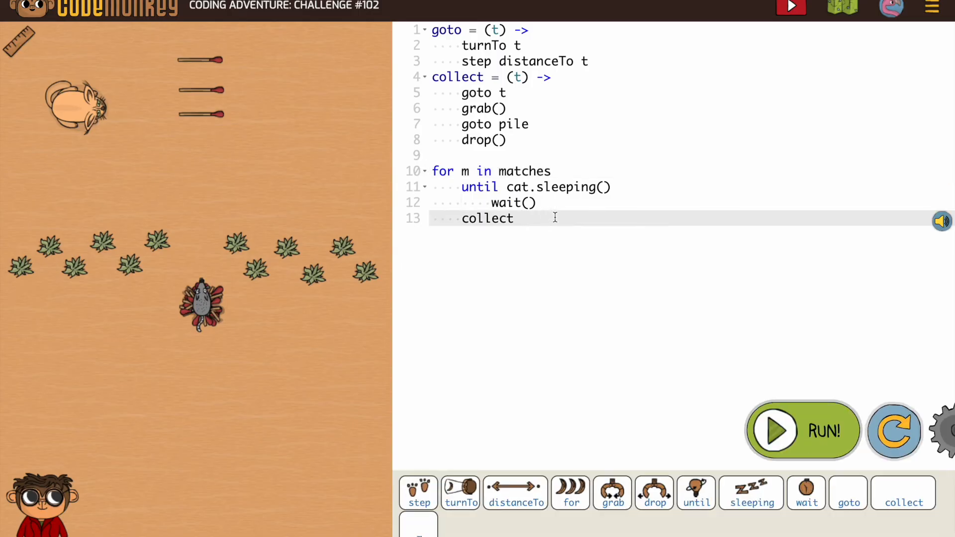
pyautogui.write('m')
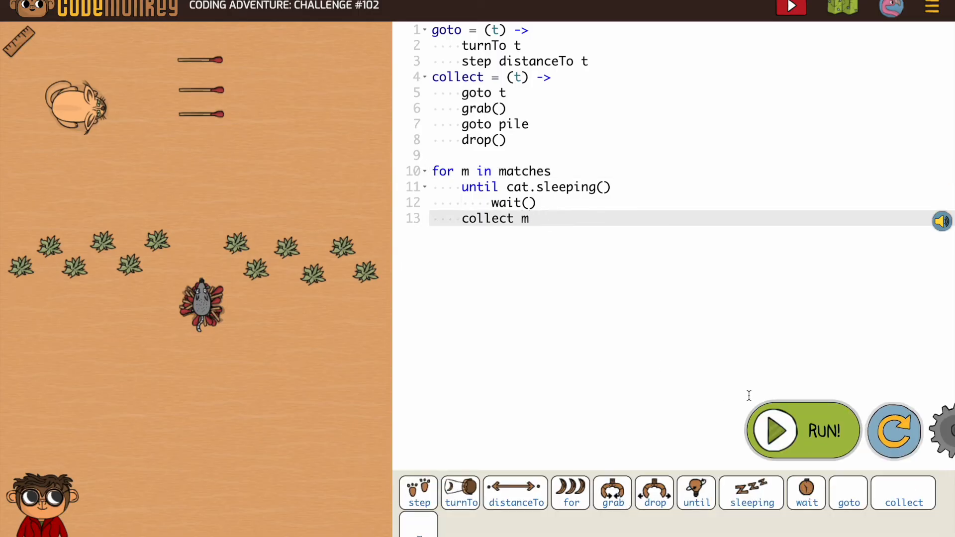
pyautogui.moveTo(799, 431)
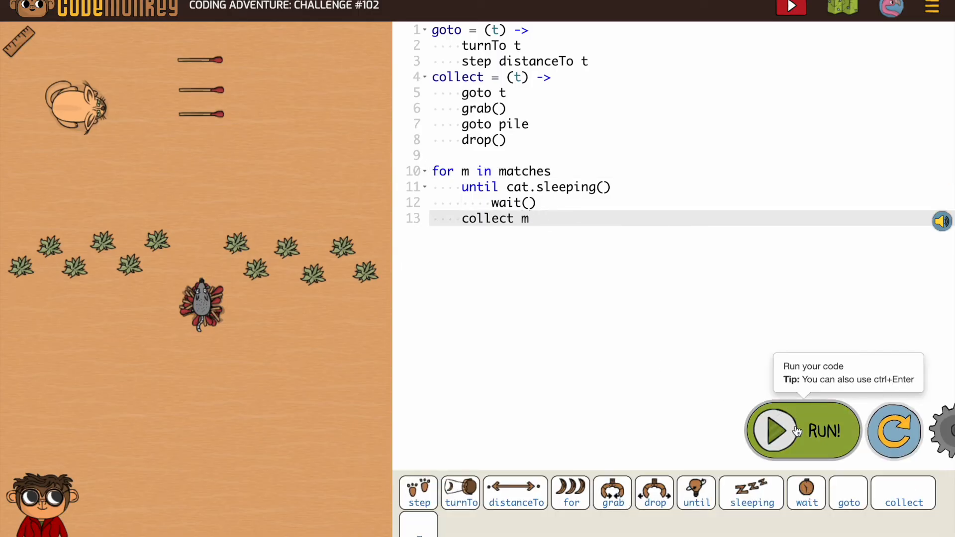
pyautogui.moveTo(374, 176)
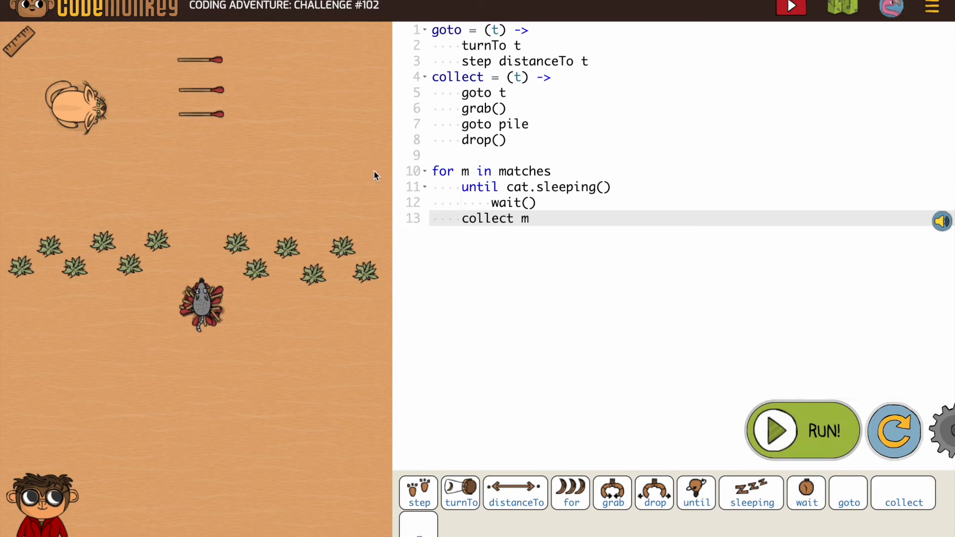
pyautogui.moveTo(503, 305)
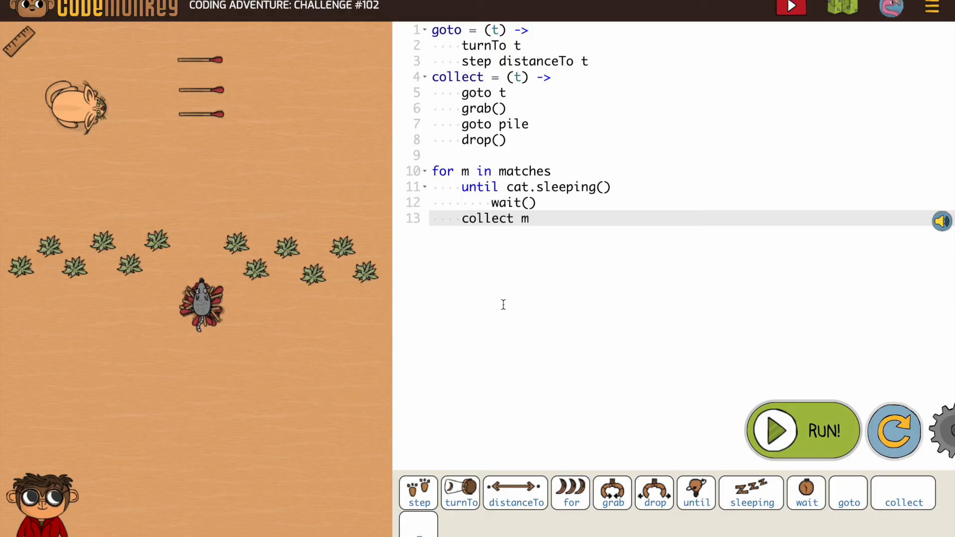
pyautogui.moveTo(792, 427)
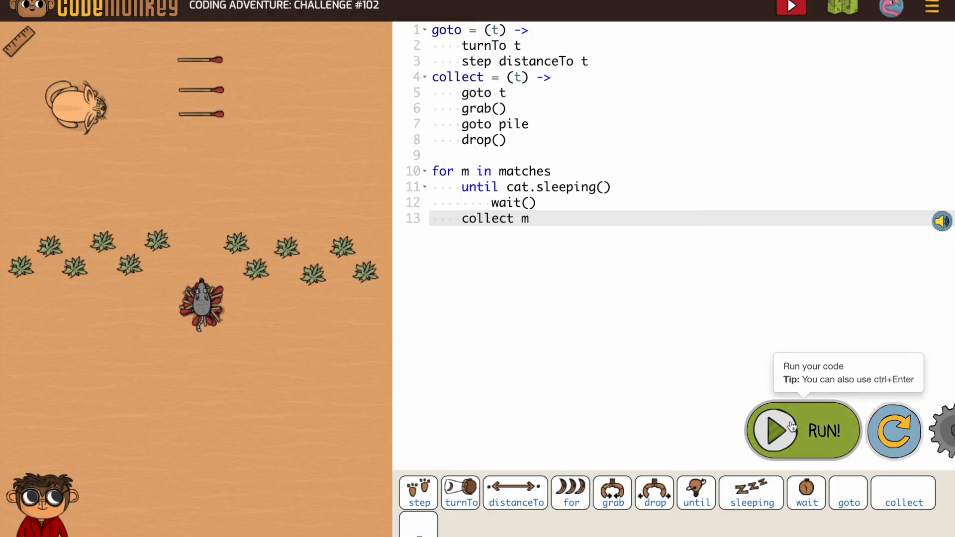